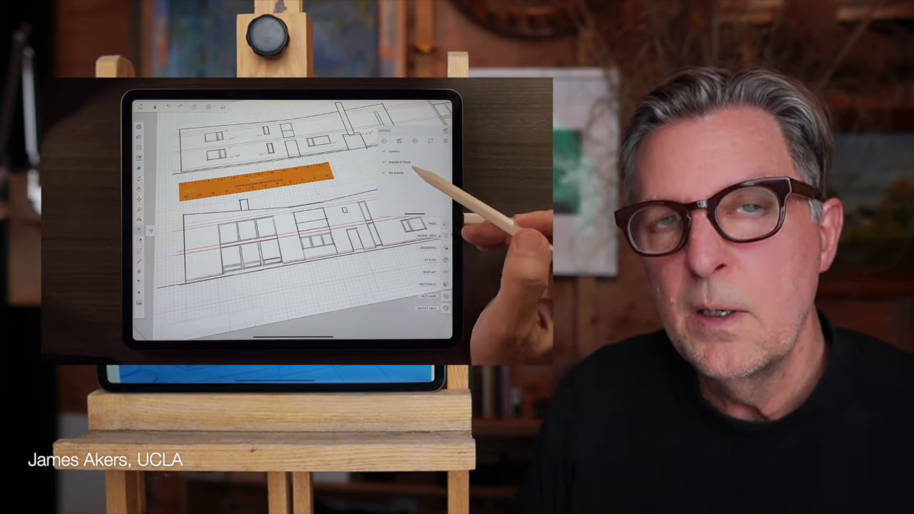
Step: Apply a standard elevation view from the Scenes panel's Standard Views list
{"action": "left_click", "coordinate": [395, 141]}
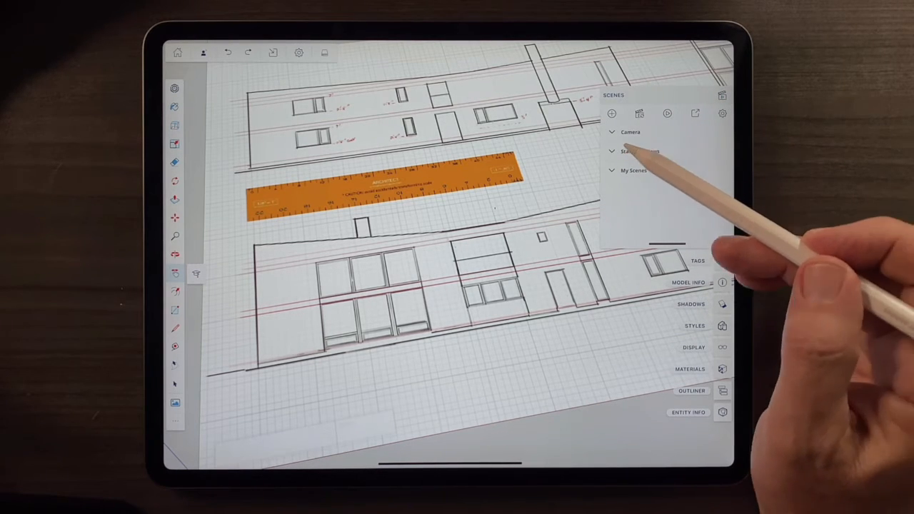
{"action": "left_click", "coordinate": [638, 150]}
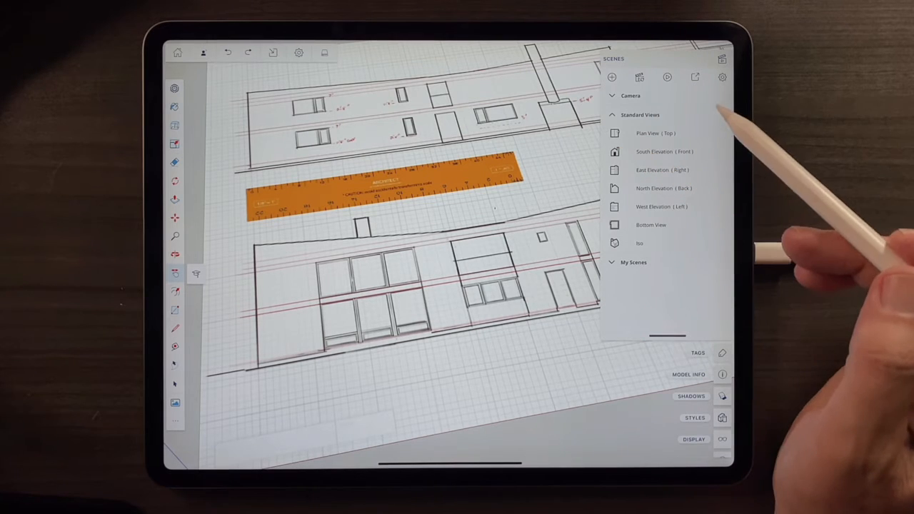
{"action": "left_click", "coordinate": [650, 132]}
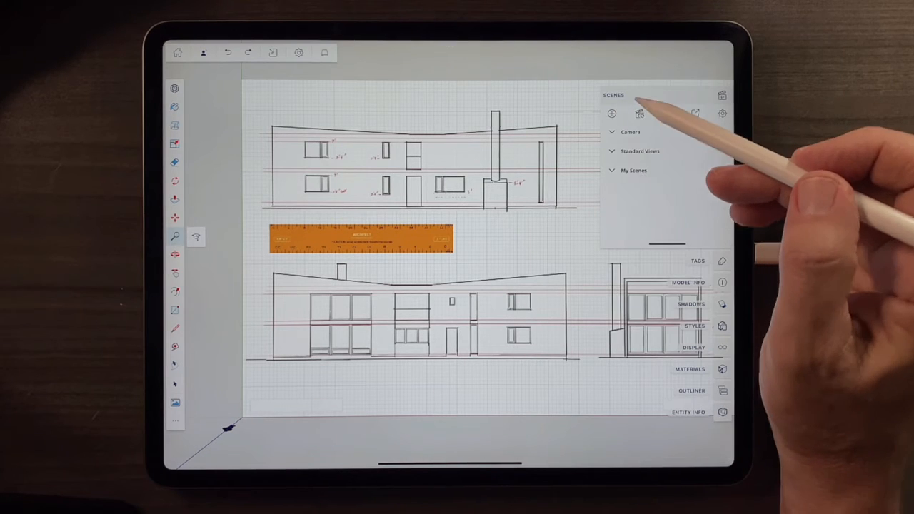
Step: Switch the camera to Parallel Projection from the Camera section
{"action": "left_click", "coordinate": [612, 131]}
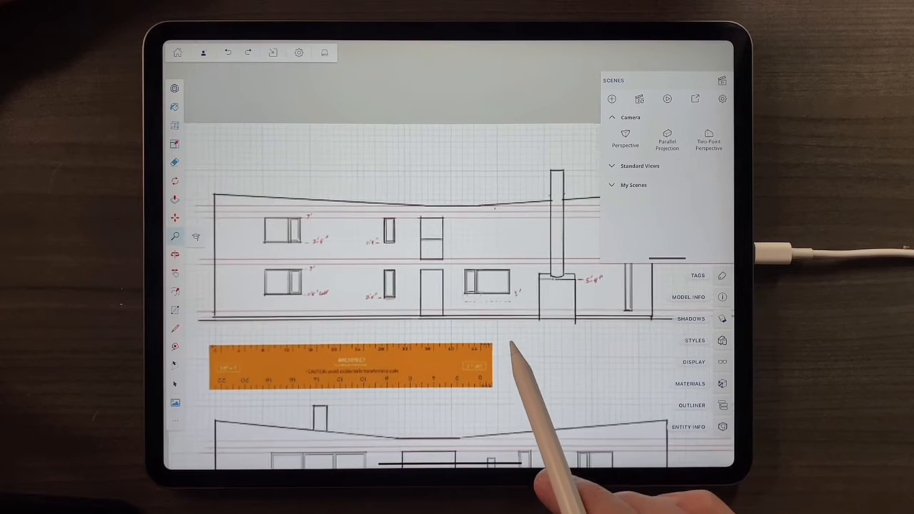
{"action": "left_click", "coordinate": [722, 80]}
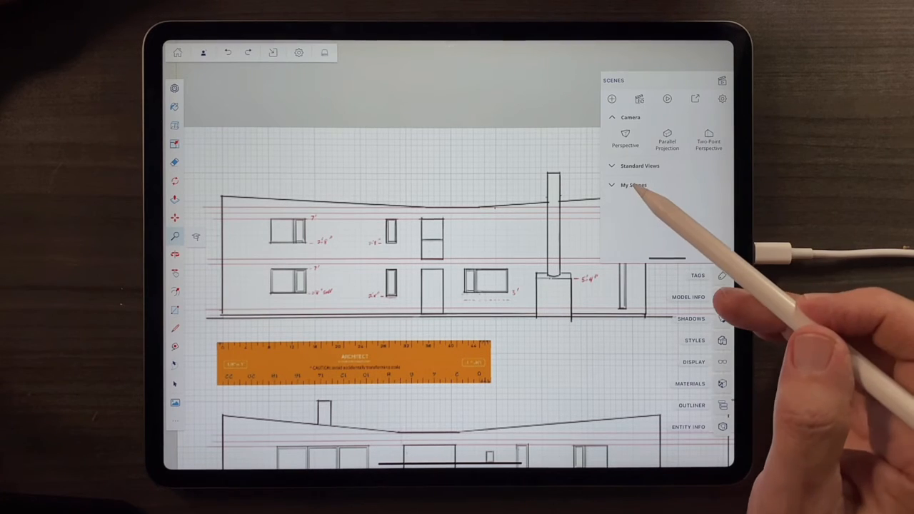
Step: Add a scene from the current view and name it 'North elevation'
{"action": "left_click", "coordinate": [634, 185]}
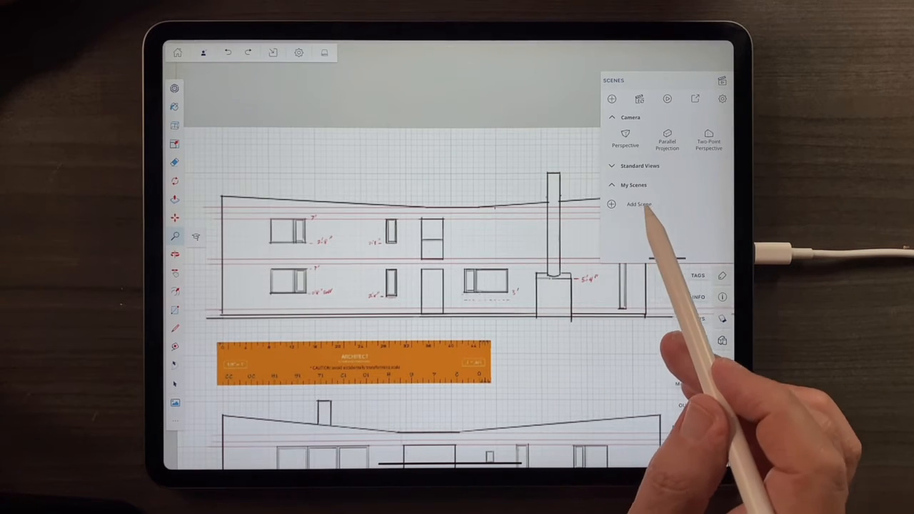
{"action": "left_click", "coordinate": [638, 204]}
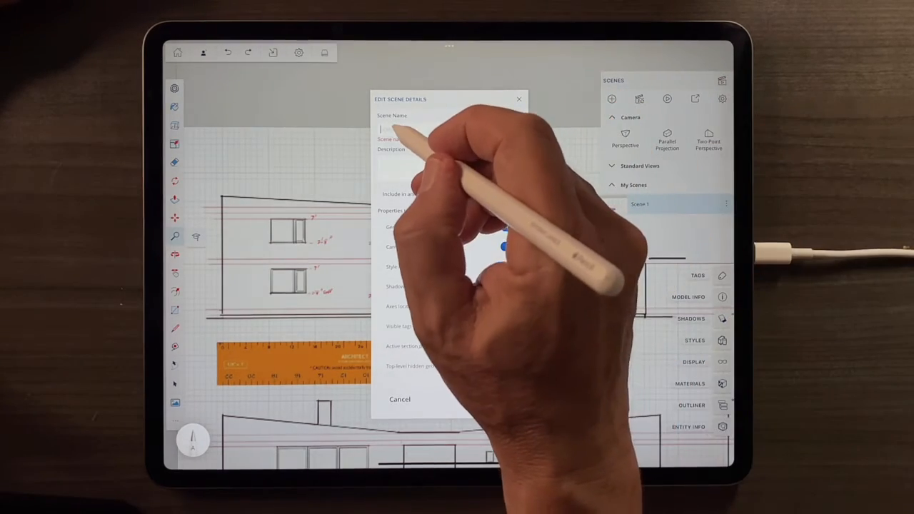
{"action": "type", "text": "Now"}
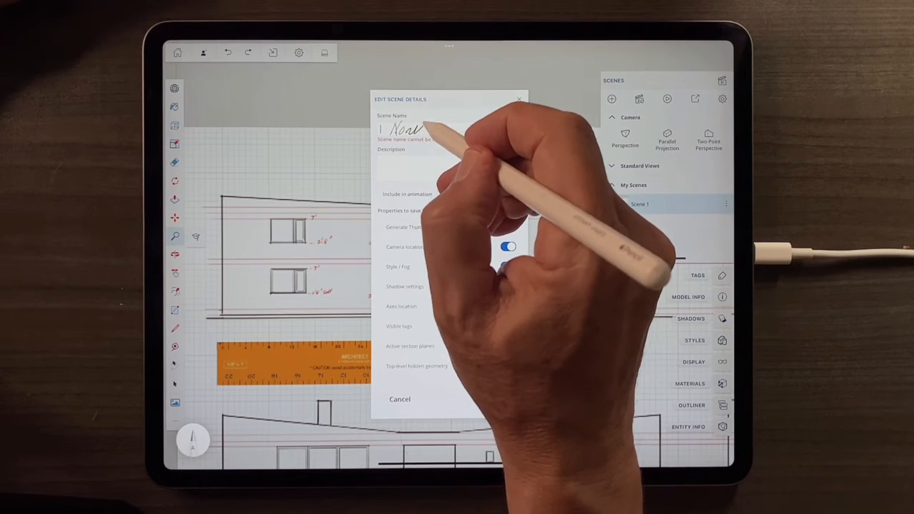
{"action": "type", "text": "North E"}
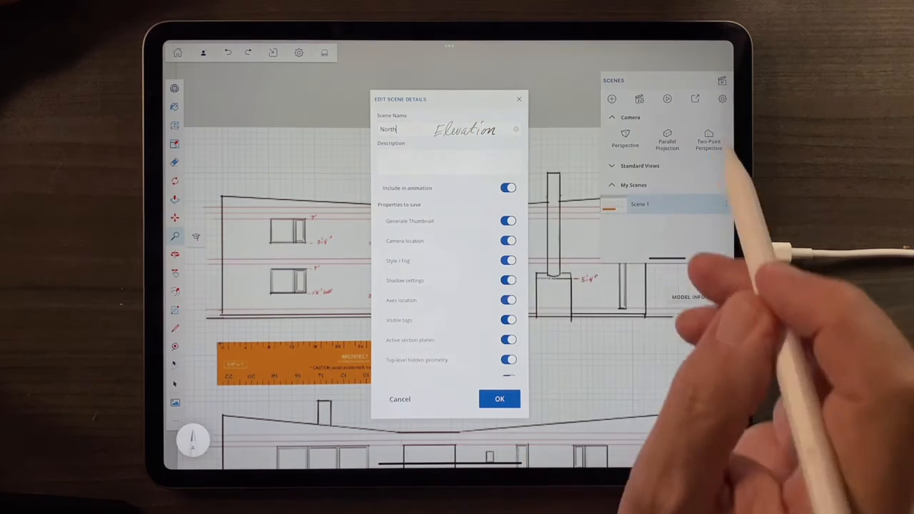
{"action": "type", "text": "elevation"}
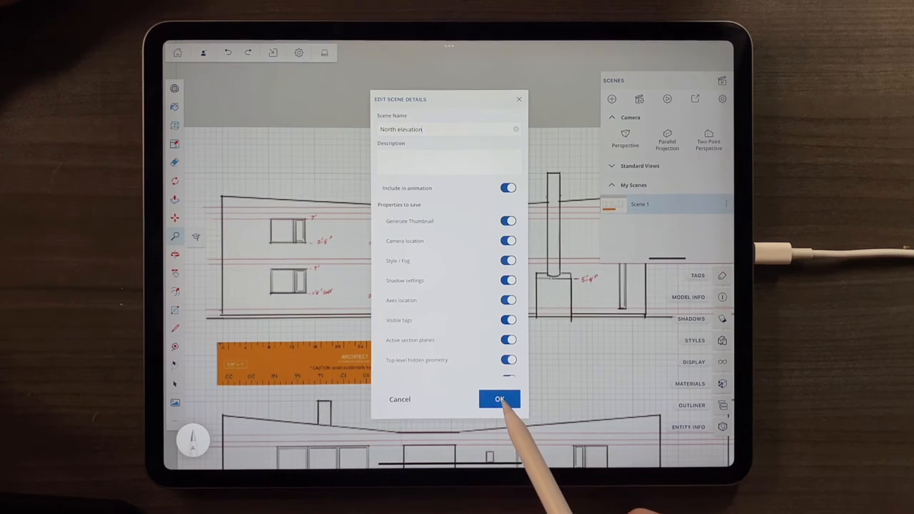
{"action": "left_click", "coordinate": [500, 399]}
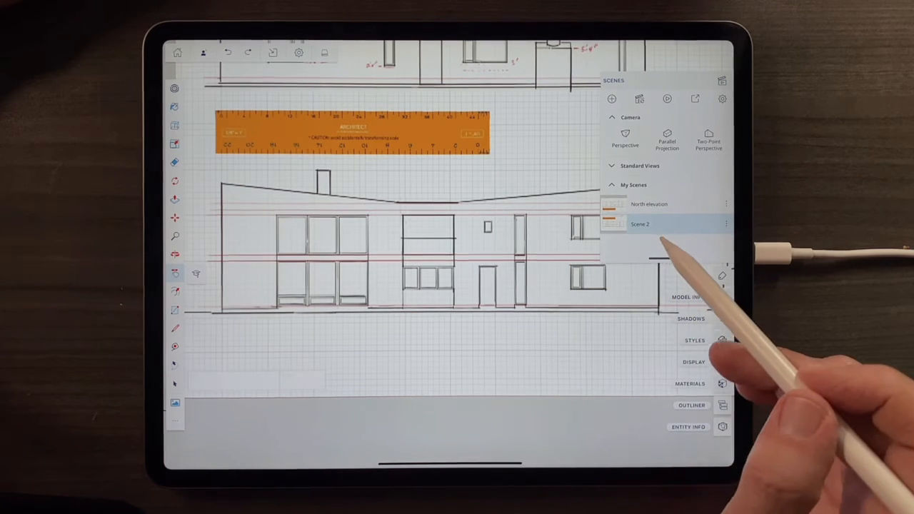
Step: Rename the second scene to 'South elevation' in its scene details
{"action": "left_click", "coordinate": [725, 223]}
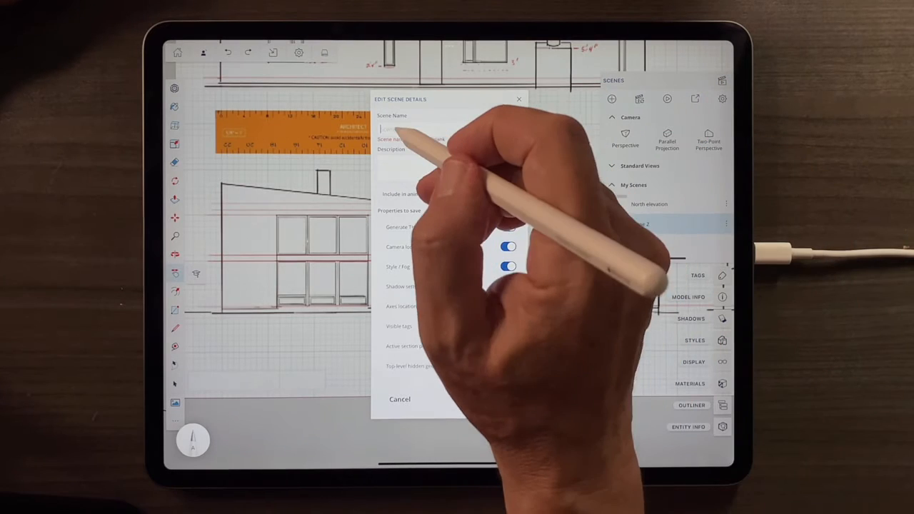
{"action": "type", "text": "South"}
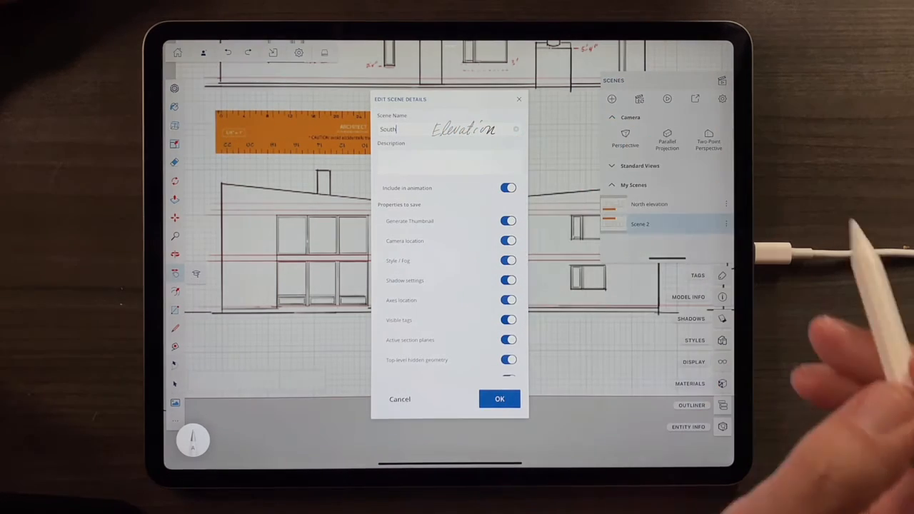
{"action": "type", "text": "elevation"}
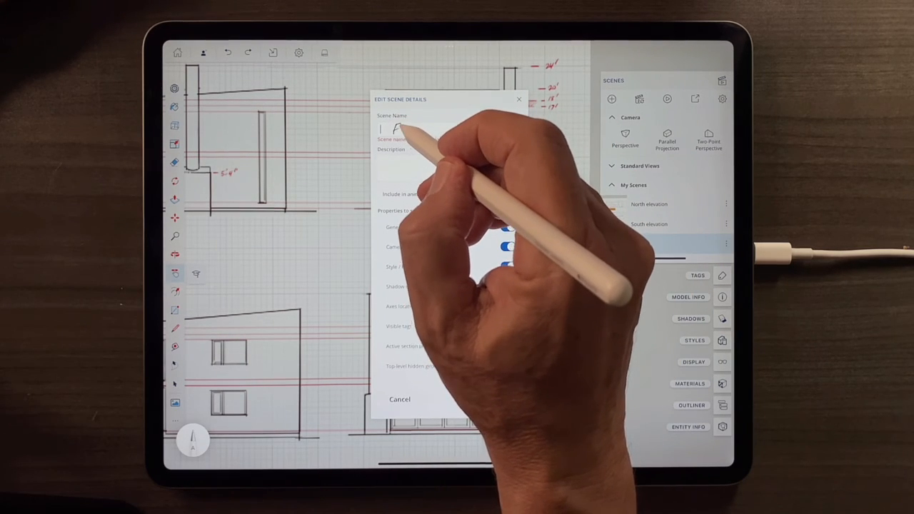
Step: Name the third scene 'East and west elevations' and confirm
{"action": "type", "text": "East and"}
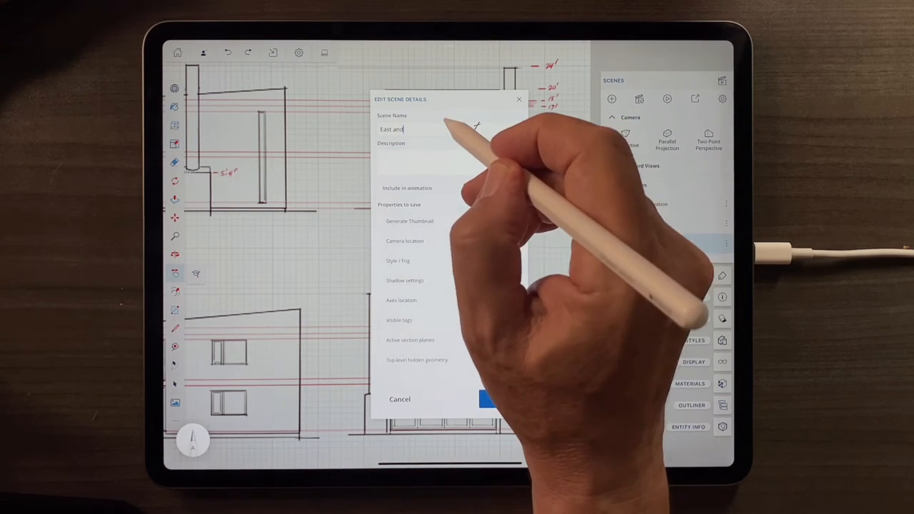
{"action": "type", "text": "west"}
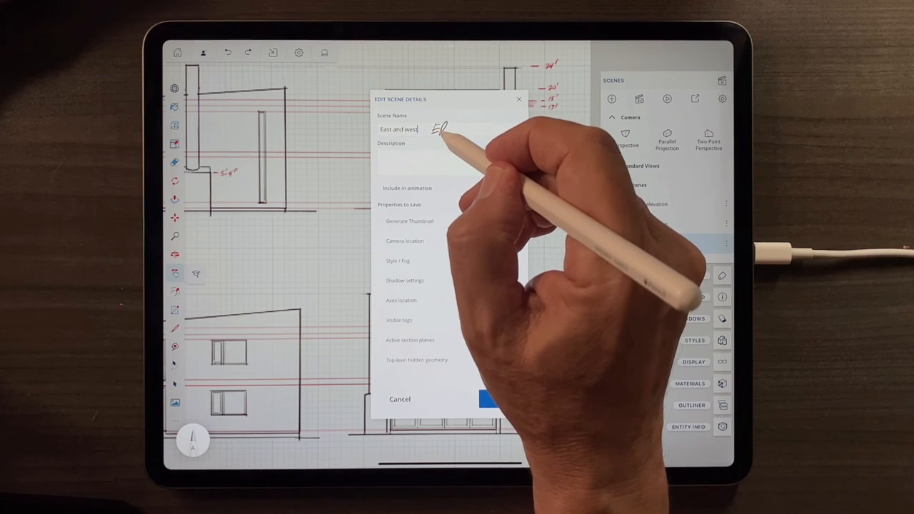
{"action": "type", "text": "Elevati"}
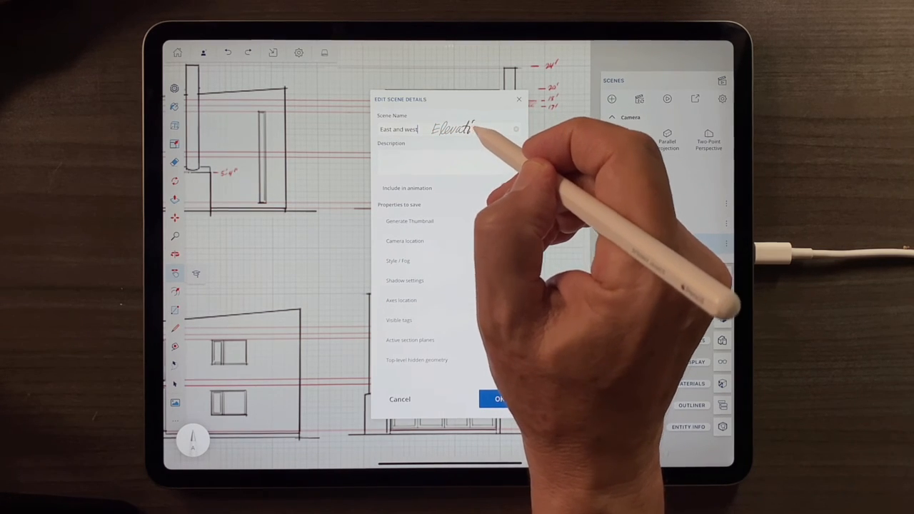
{"action": "type", "text": "elevations"}
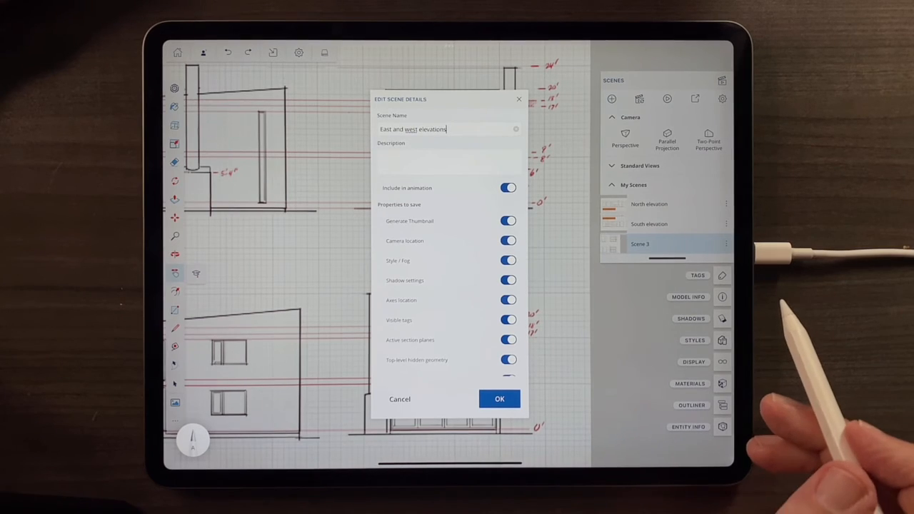
{"action": "left_click", "coordinate": [500, 398]}
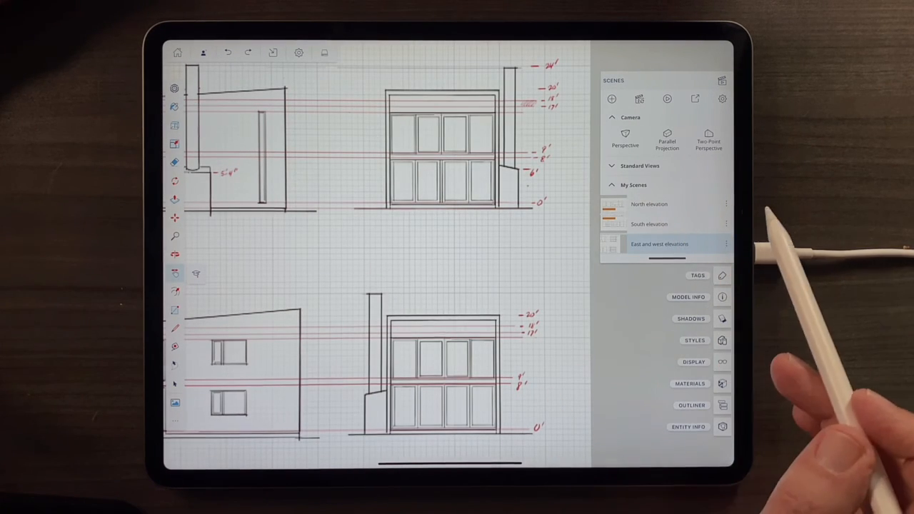
Step: Recall the North elevation, South elevation, then East and west elevations scenes
{"action": "left_click", "coordinate": [648, 203]}
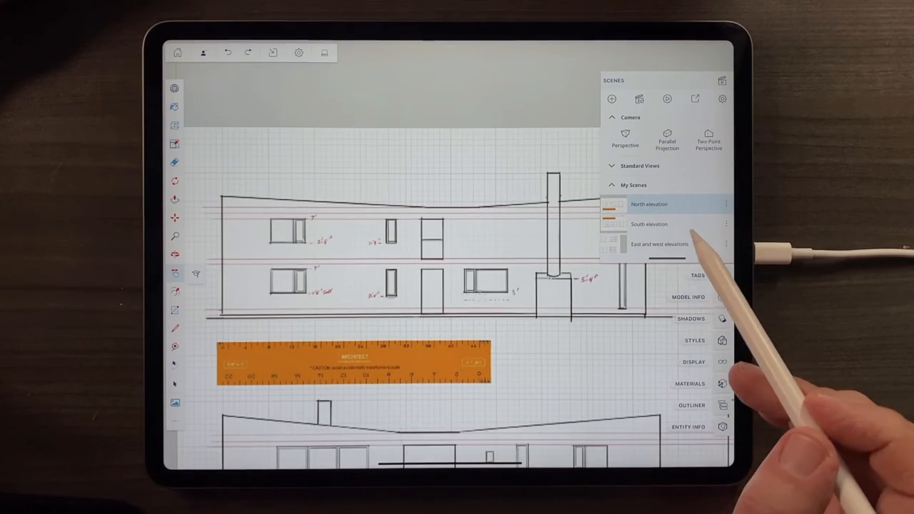
{"action": "left_click", "coordinate": [649, 223]}
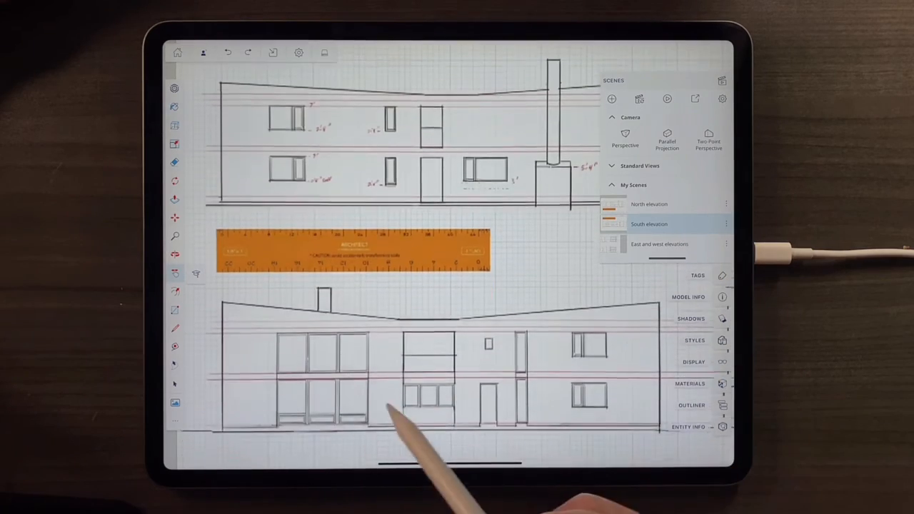
{"action": "scroll", "scroll_direction": "up", "scroll_amount": 3}
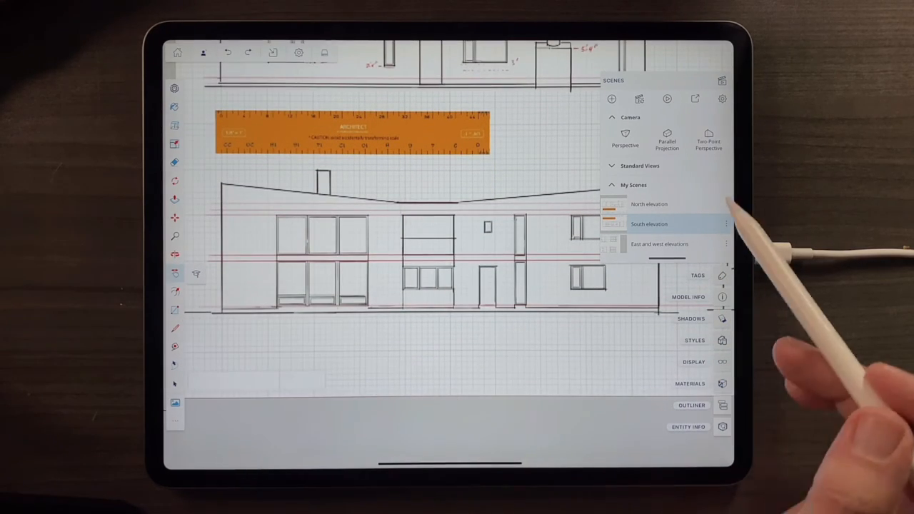
{"action": "left_click", "coordinate": [658, 243]}
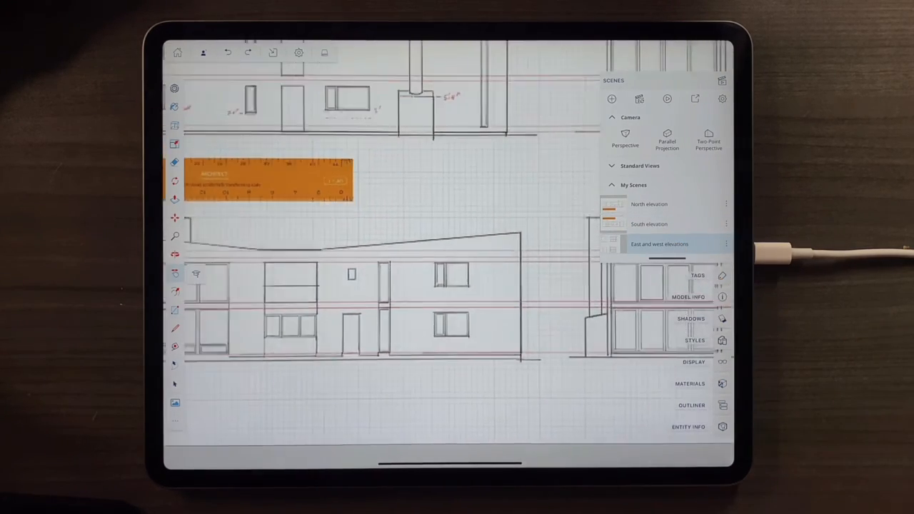